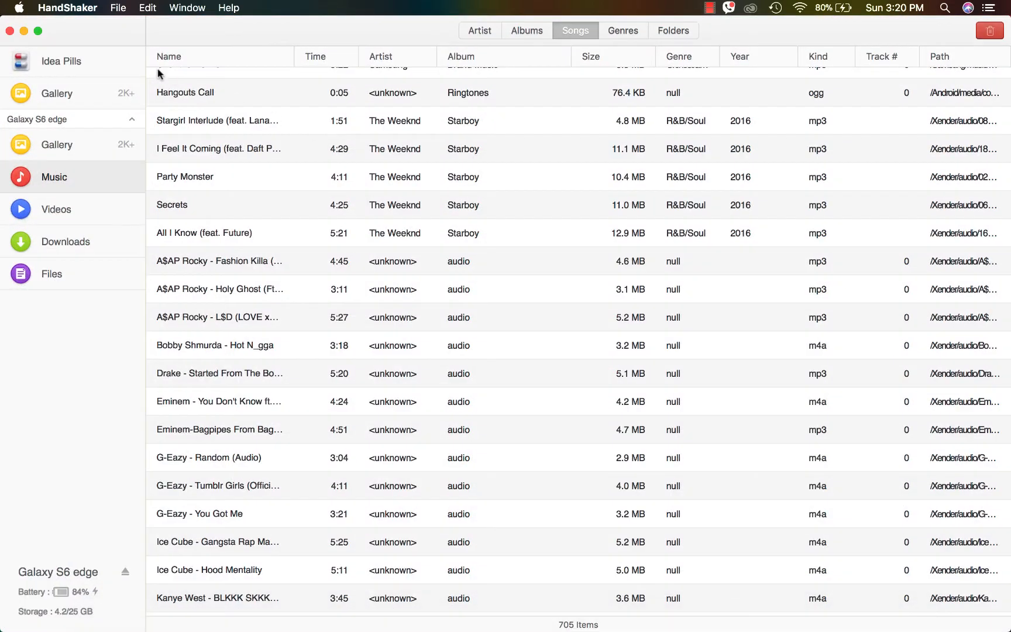
mouse_move(165, 243)
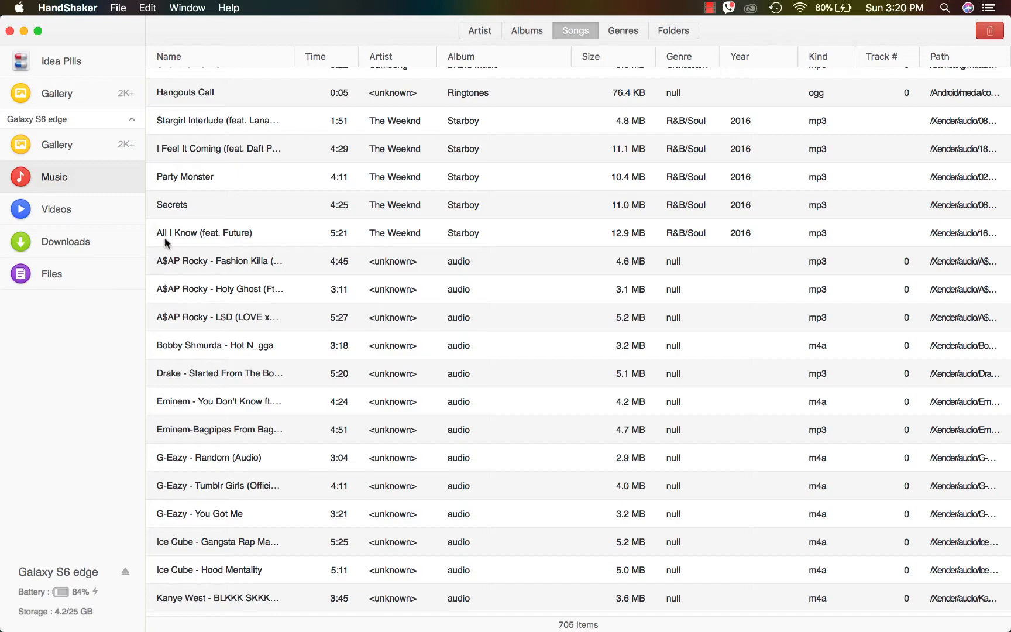
Browse the phone's storage folders in HandShaker, then return to its music library.
scroll(down, 3)
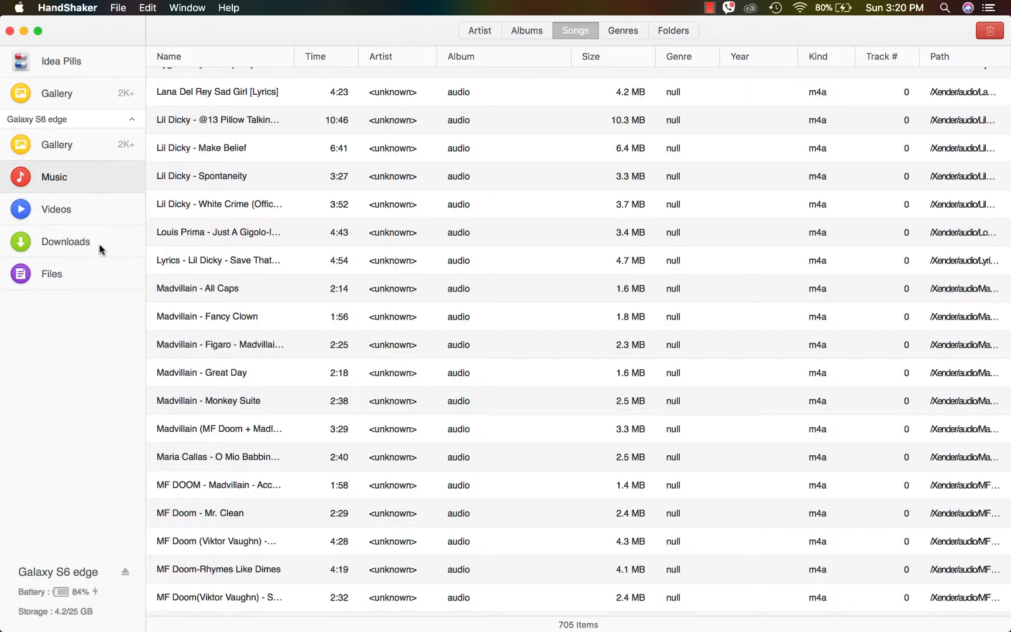
click(51, 274)
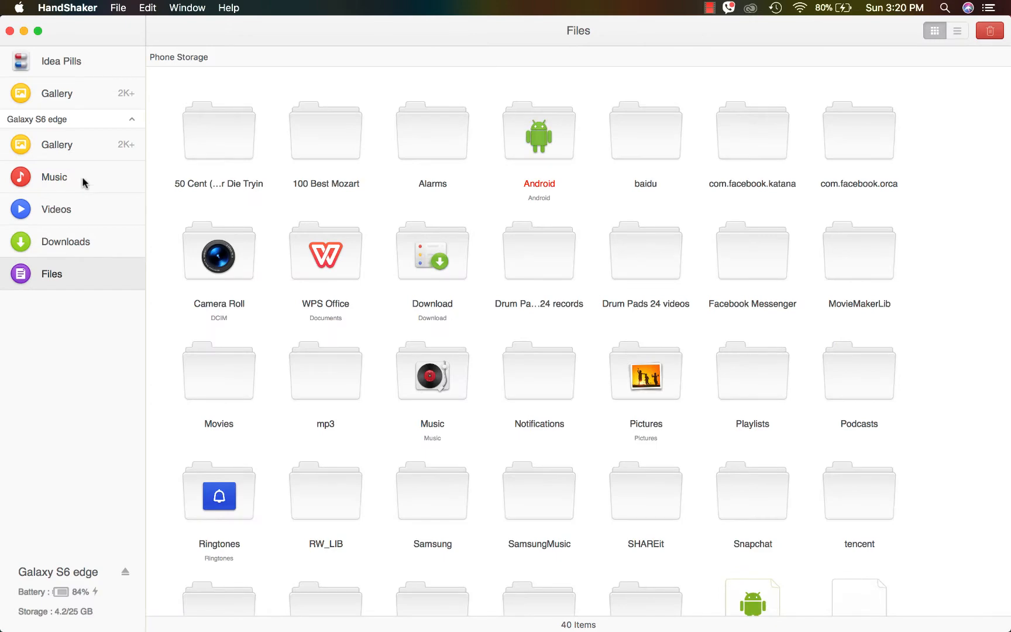
click(54, 177)
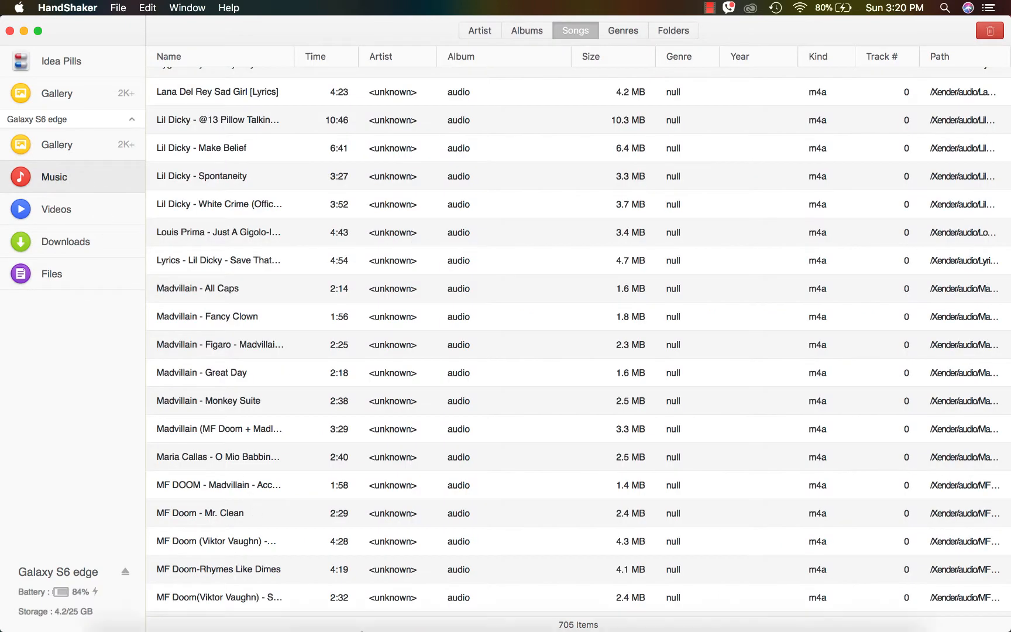
mouse_move(204, 609)
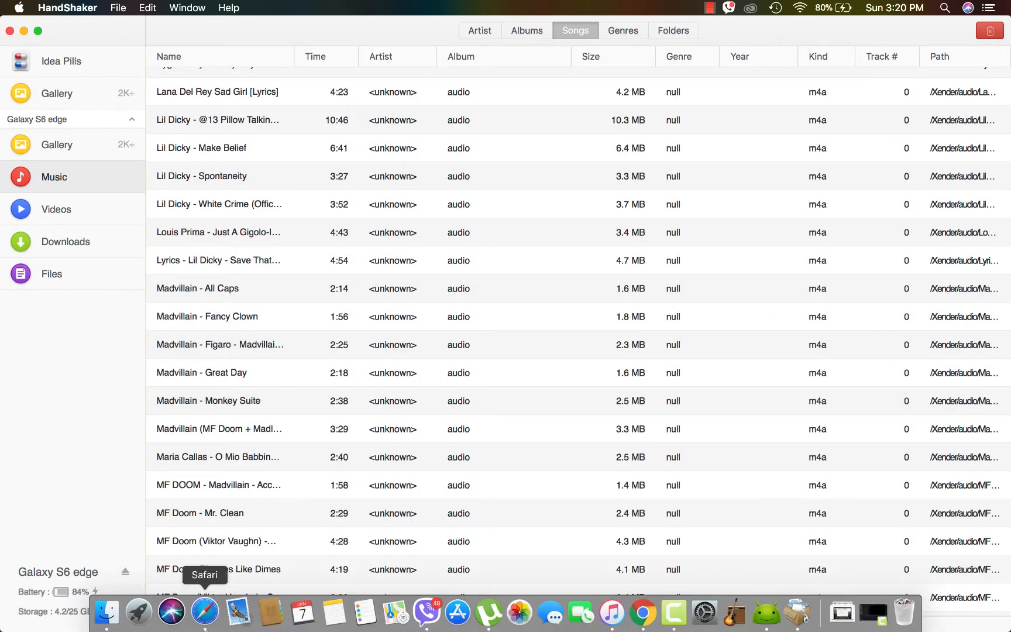
Switch to Safari and load the letsdownloadgame.com Game Store home page.
click(205, 609)
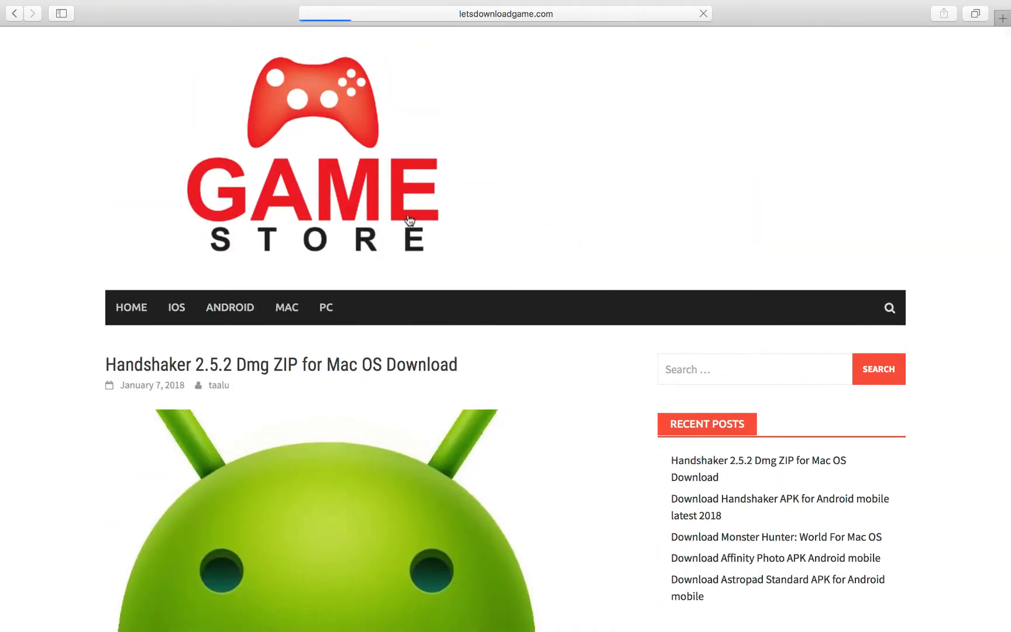
click(131, 306)
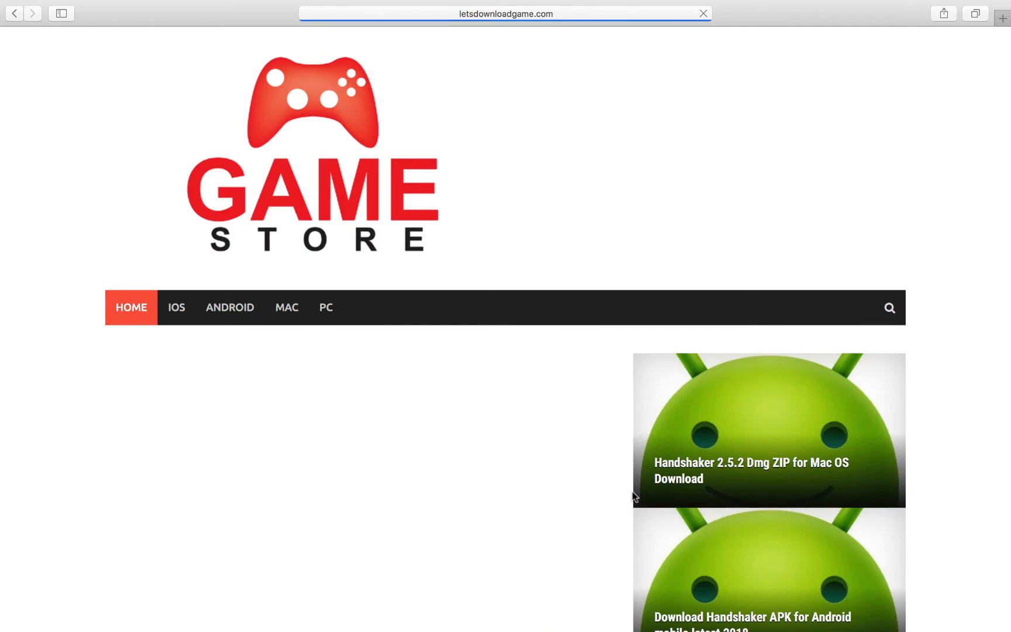
scroll(down, 3)
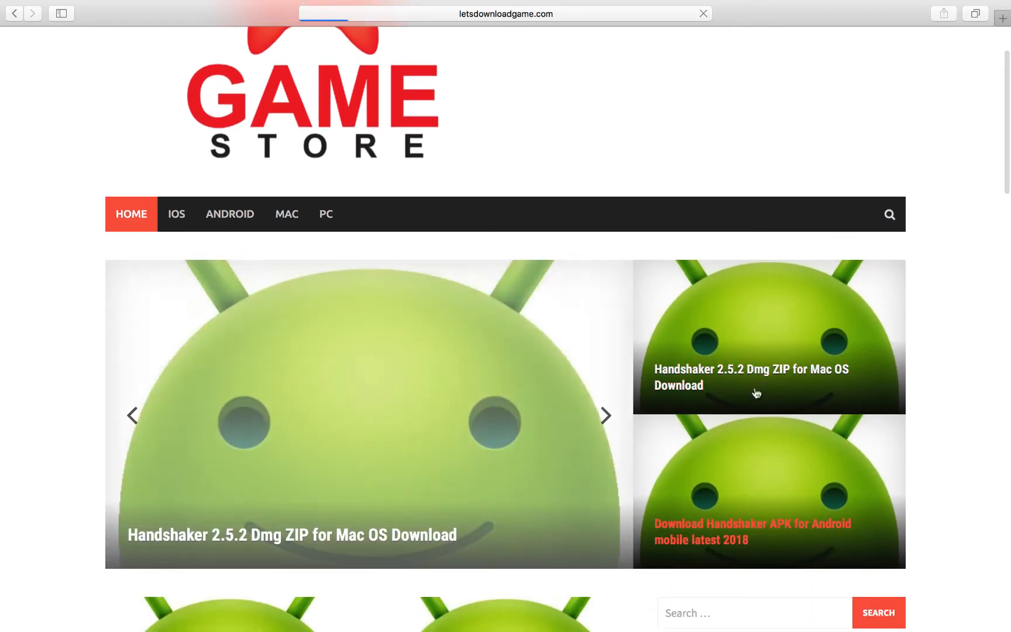
Read the 'Download Handshaker APK for Android mobile latest 2018' post down to its Download APK button.
click(754, 377)
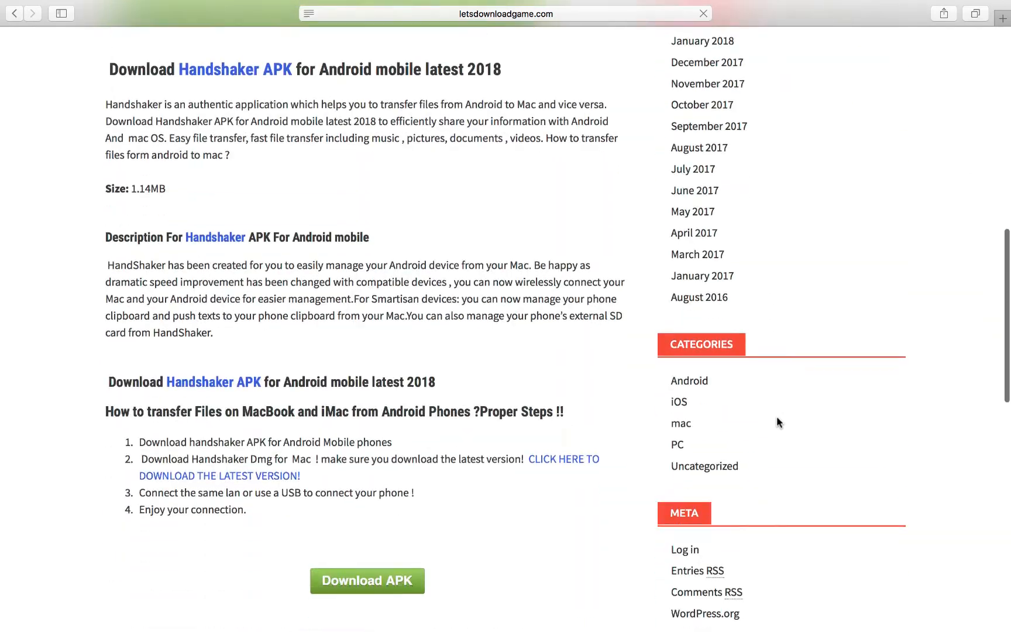
scroll(down, 3)
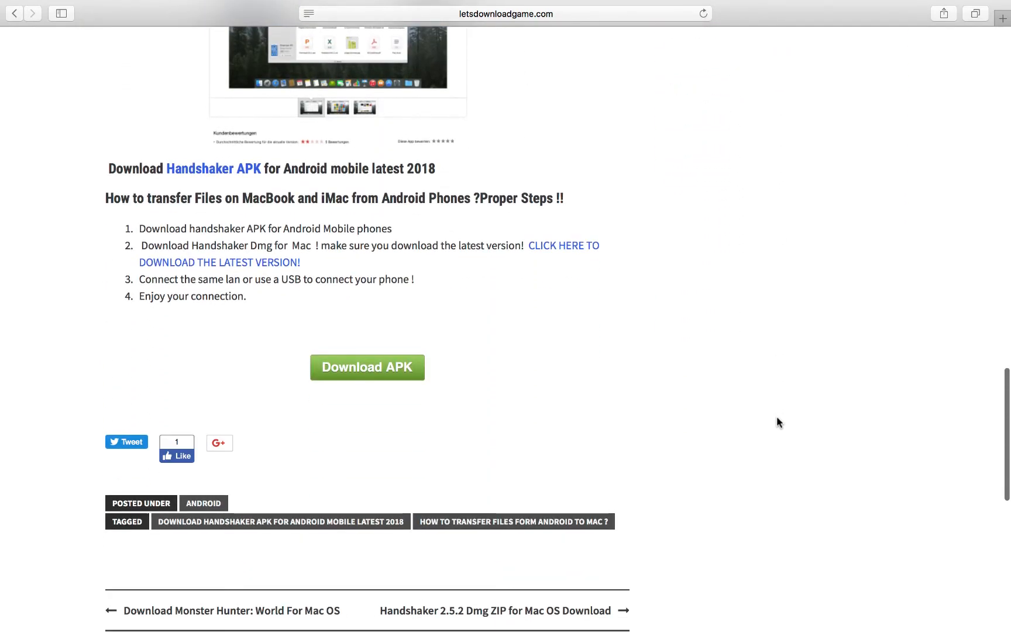
mouse_move(589, 338)
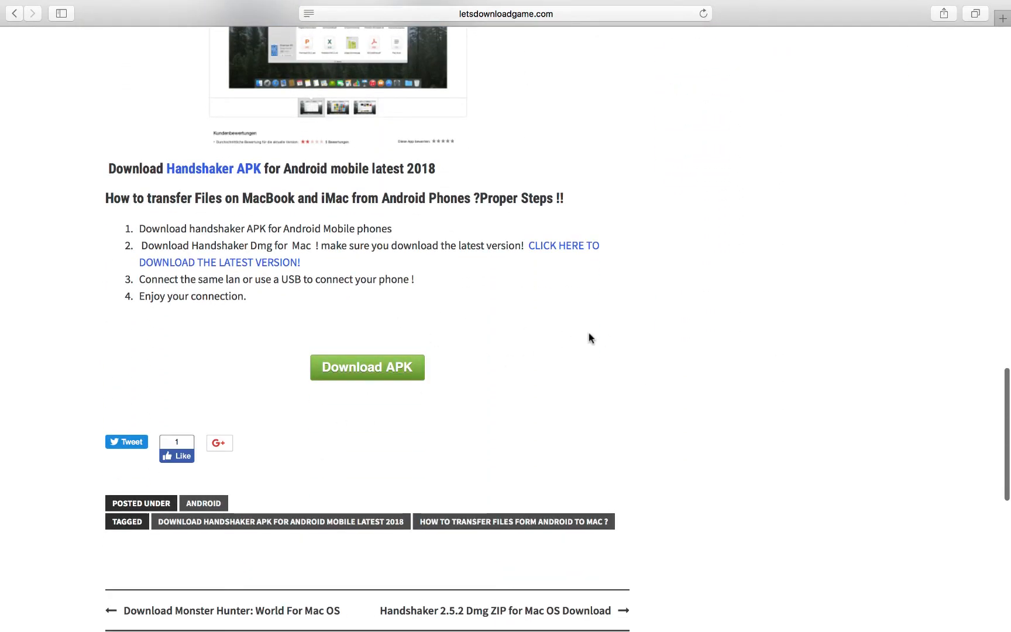
scroll(down, 3)
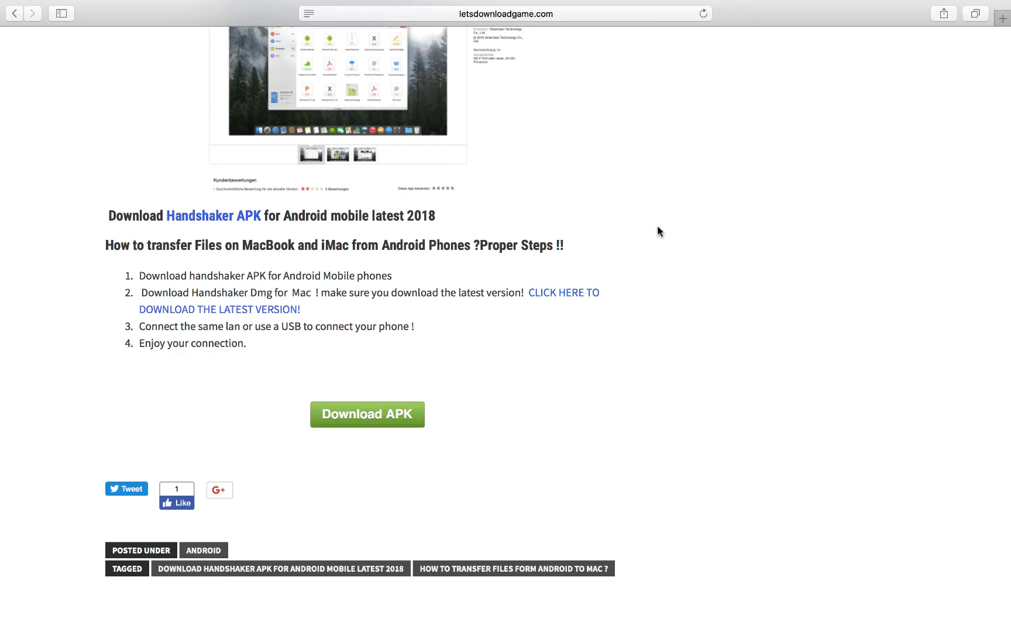
scroll(down, 3)
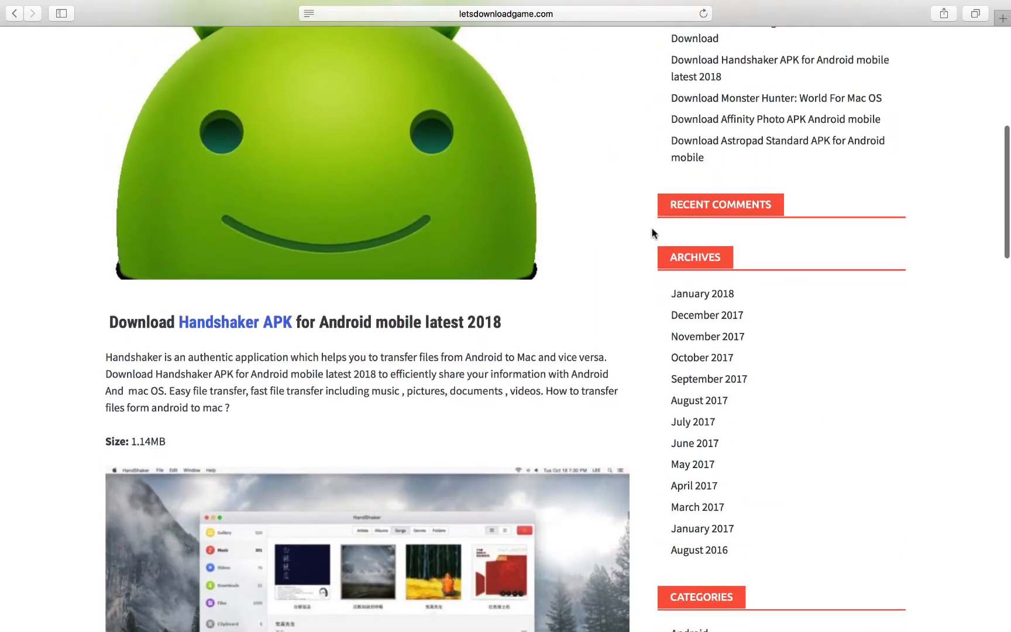
scroll(down, 3)
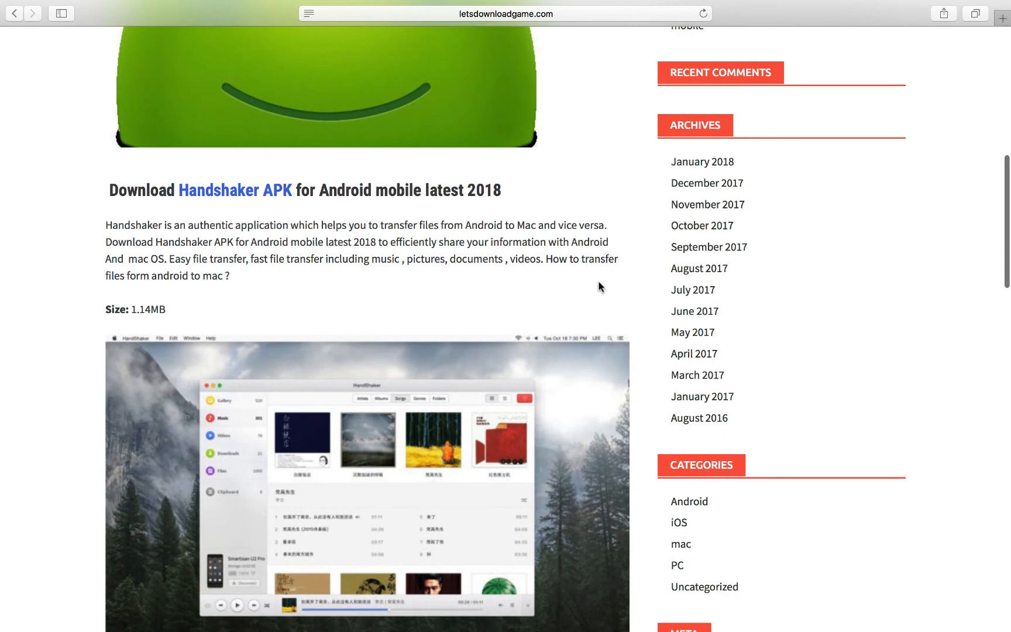
scroll(down, 3)
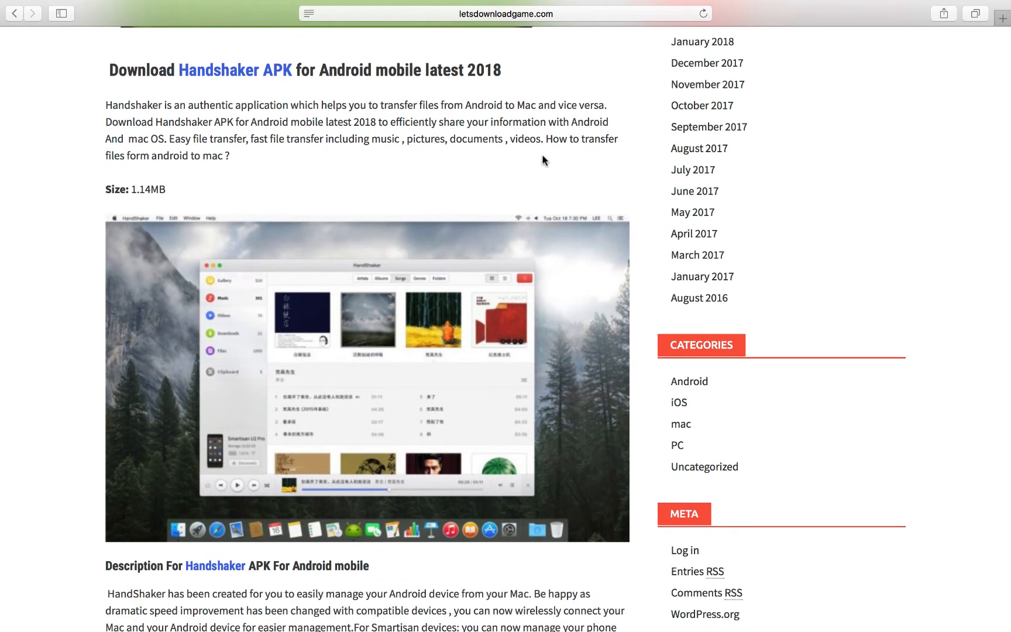
scroll(down, 3)
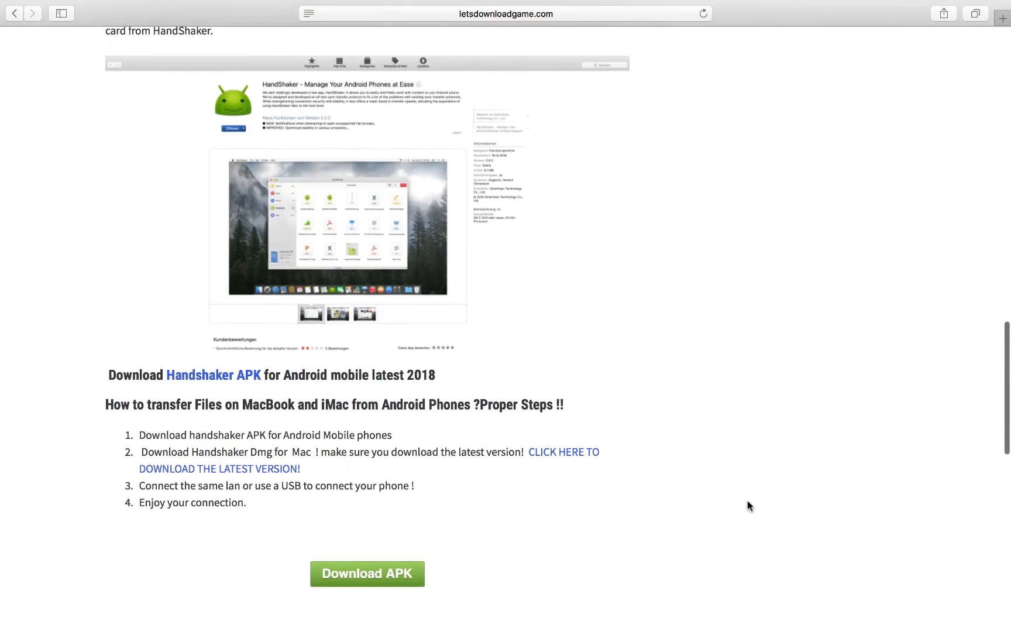
scroll(down, 3)
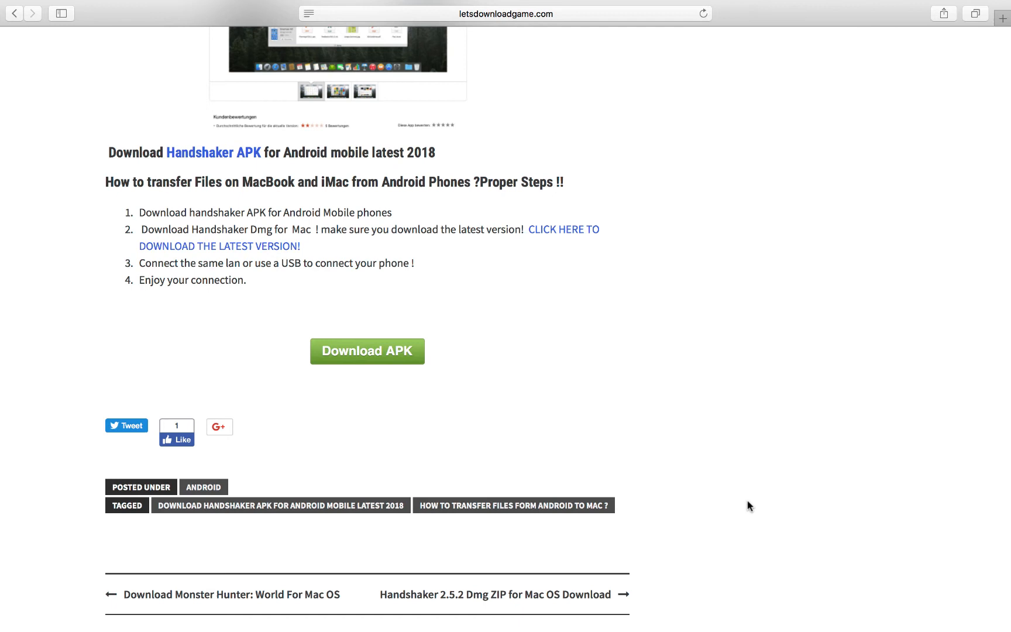
scroll(down, 3)
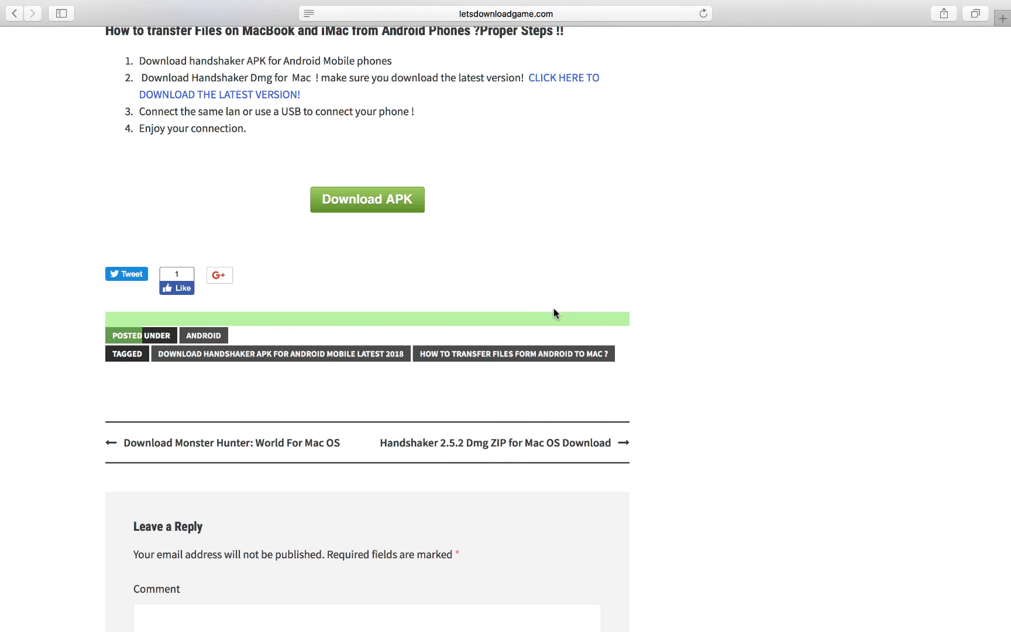
mouse_move(428, 236)
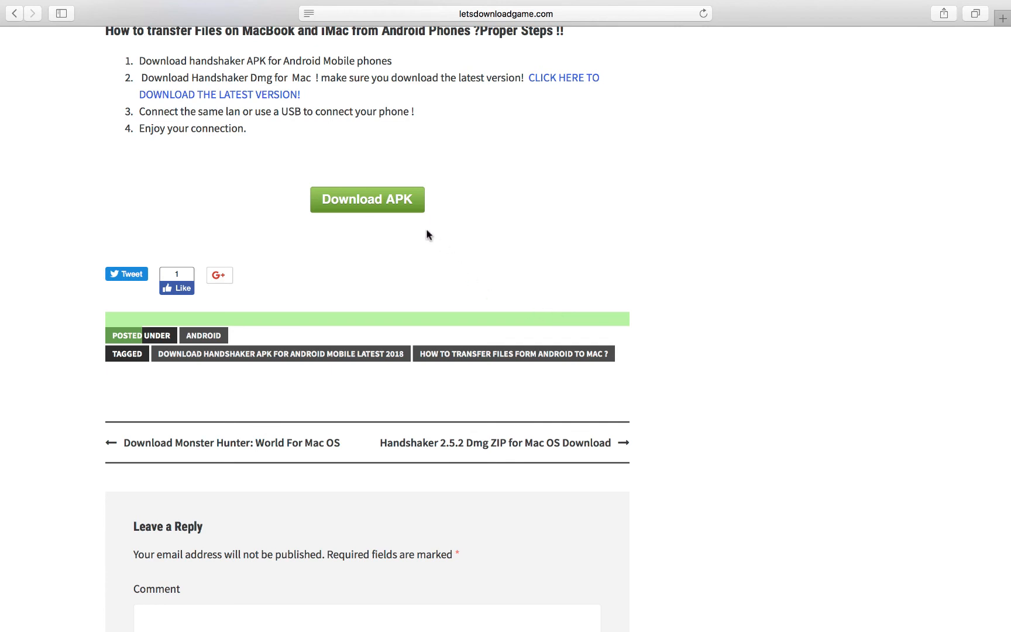